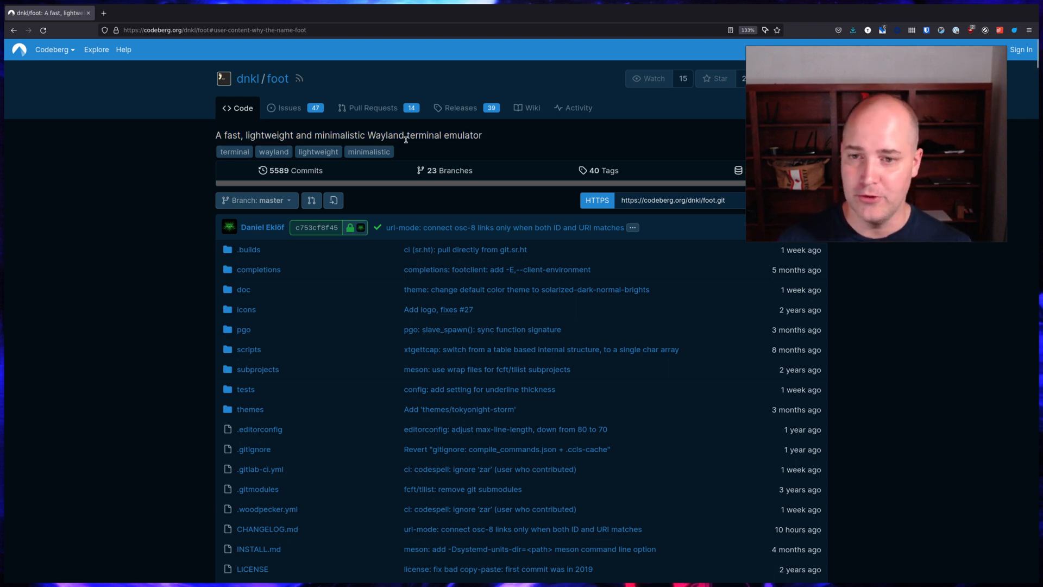
mouse_move(420, 109)
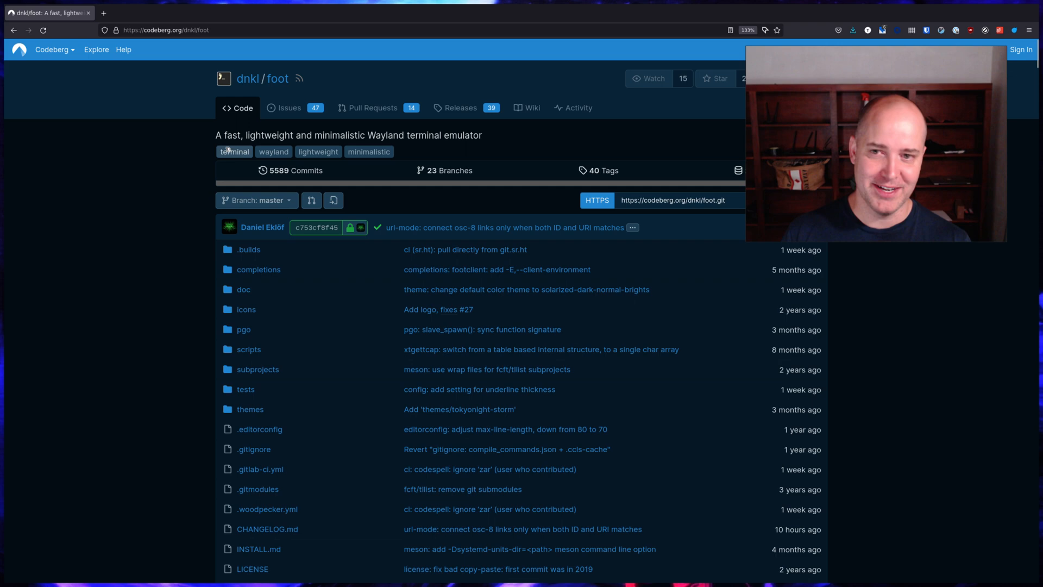
mouse_move(183, 217)
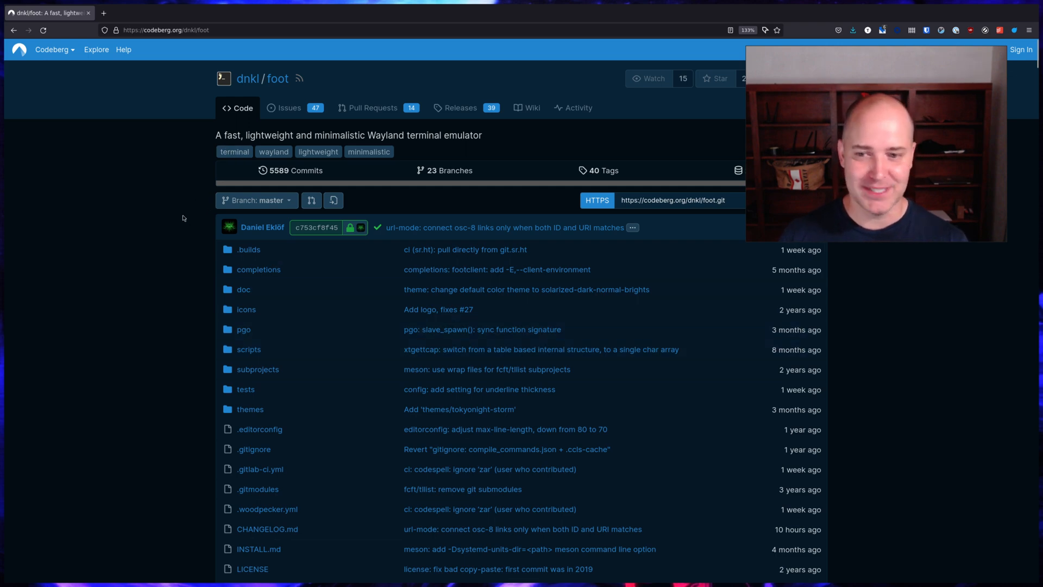
Step: Scroll the README to the Shortcuts > Keyboard section, then switch to the foot terminal in temp
scroll(down, 3)
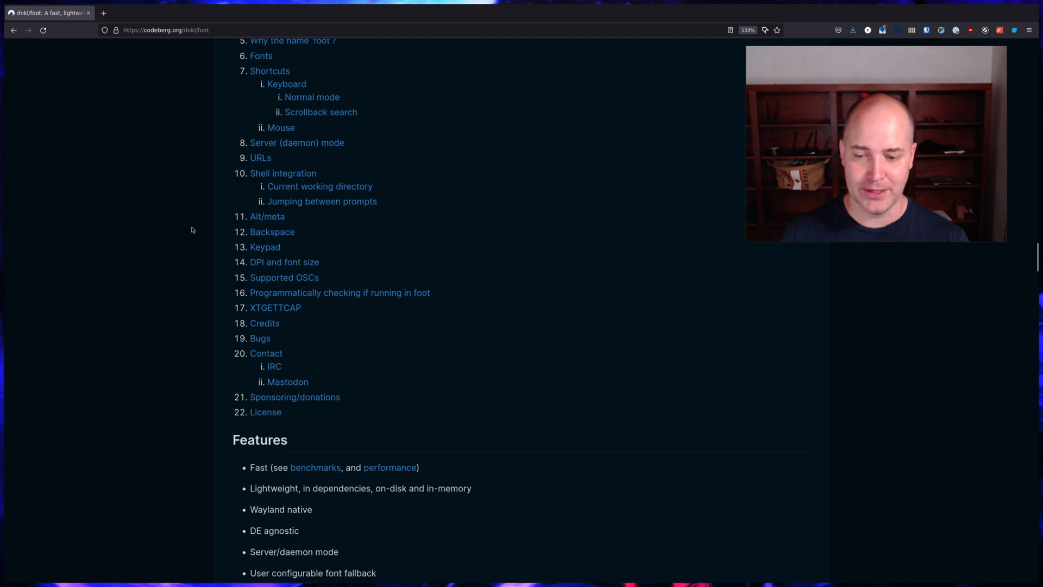
scroll(down, 3)
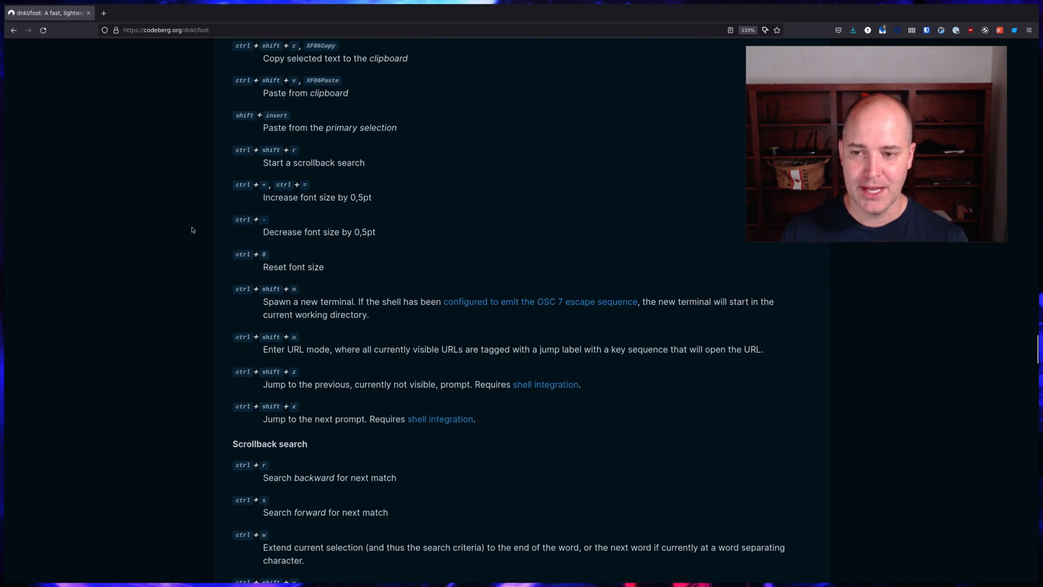
click(14, 30)
text(i)
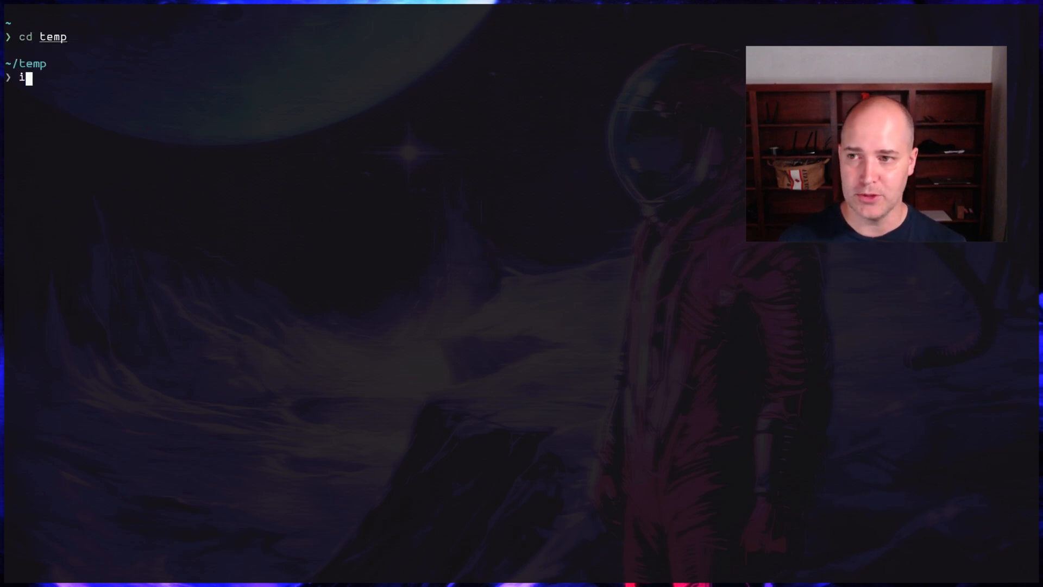
Step: Run img2sixel -w 700 street.jpg to render the street photo at 700 px width
text(mg2sixel -w 700 street.jpg)
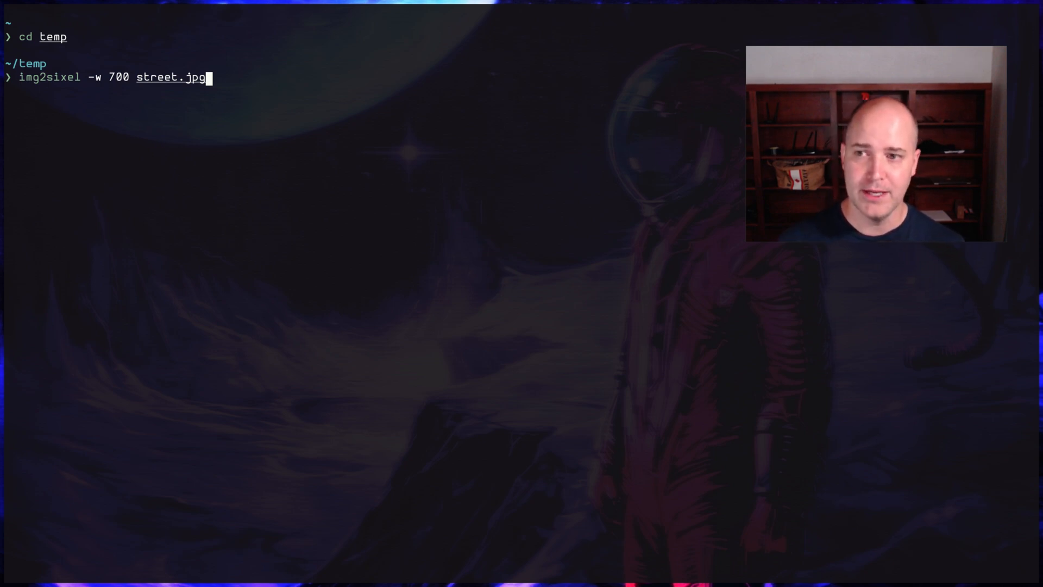
key(Return)
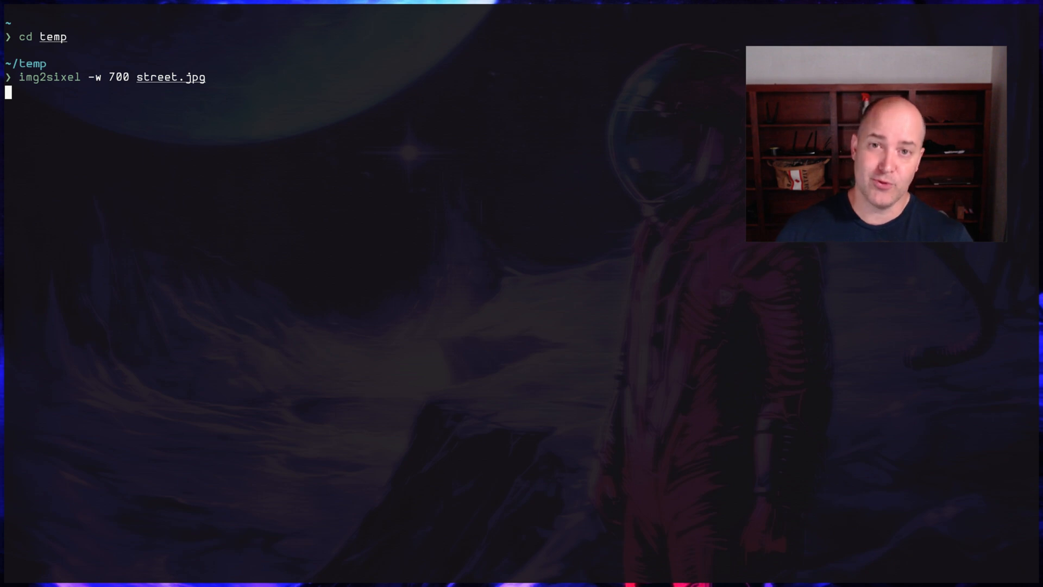
key(Return)
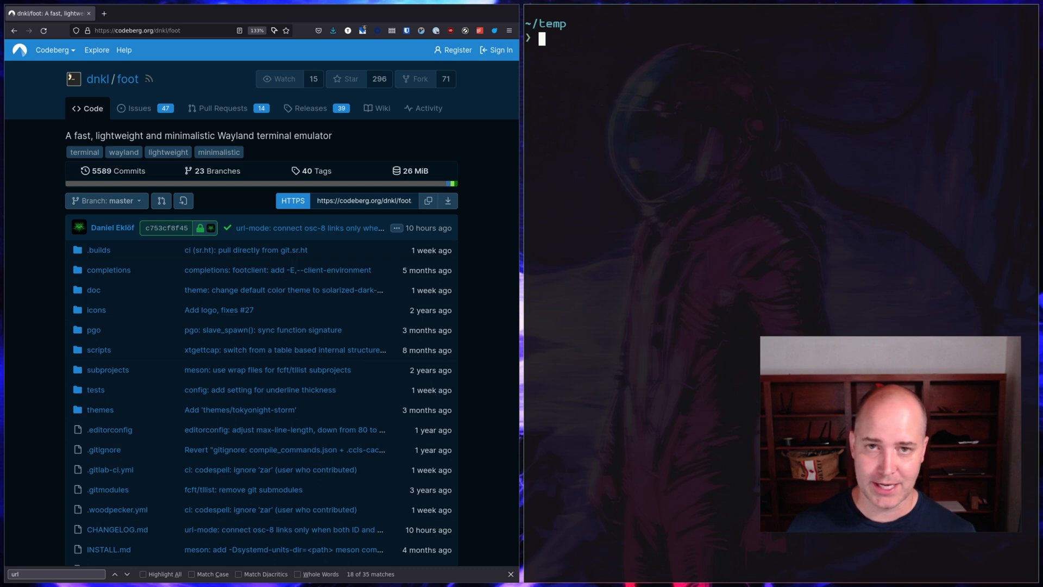
text(http)
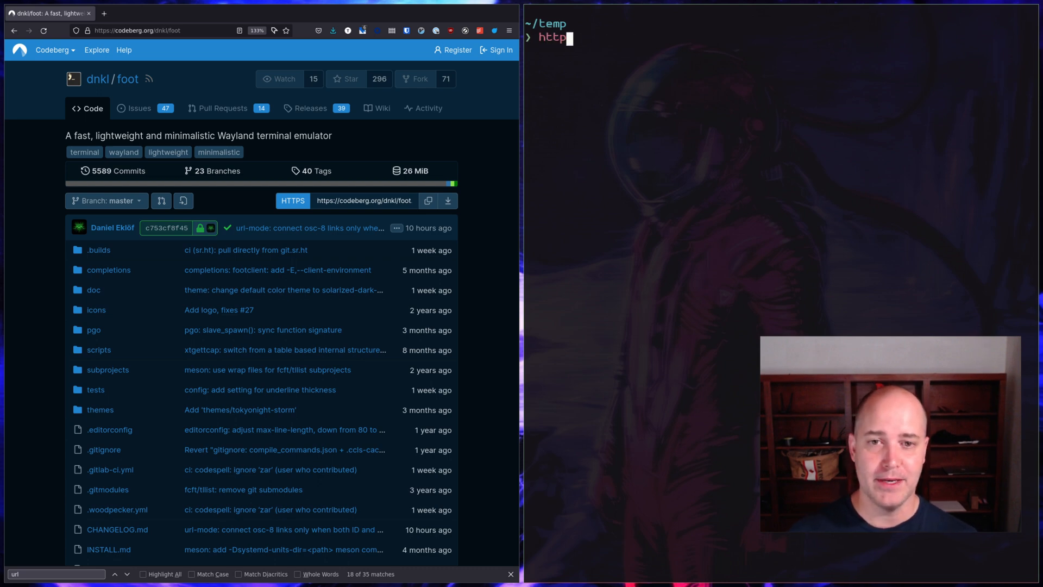
text(://tomoon)
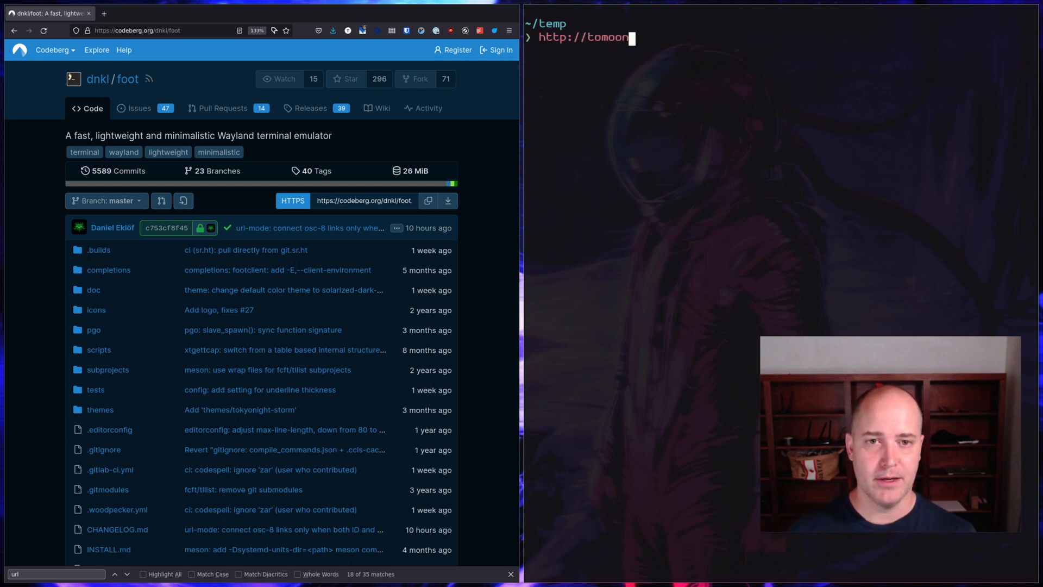
text(ontheinte)
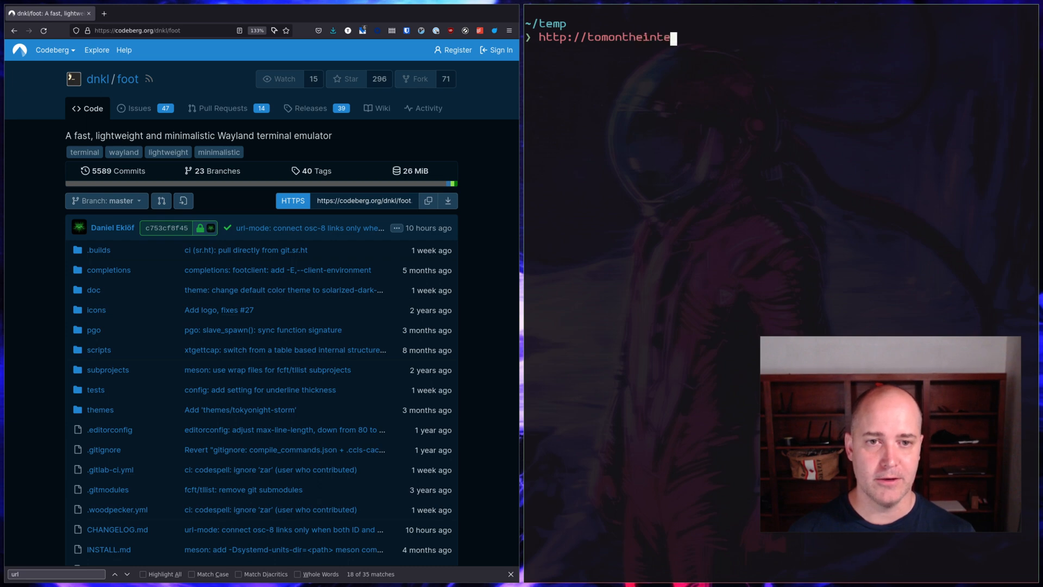
text(rnet.com)
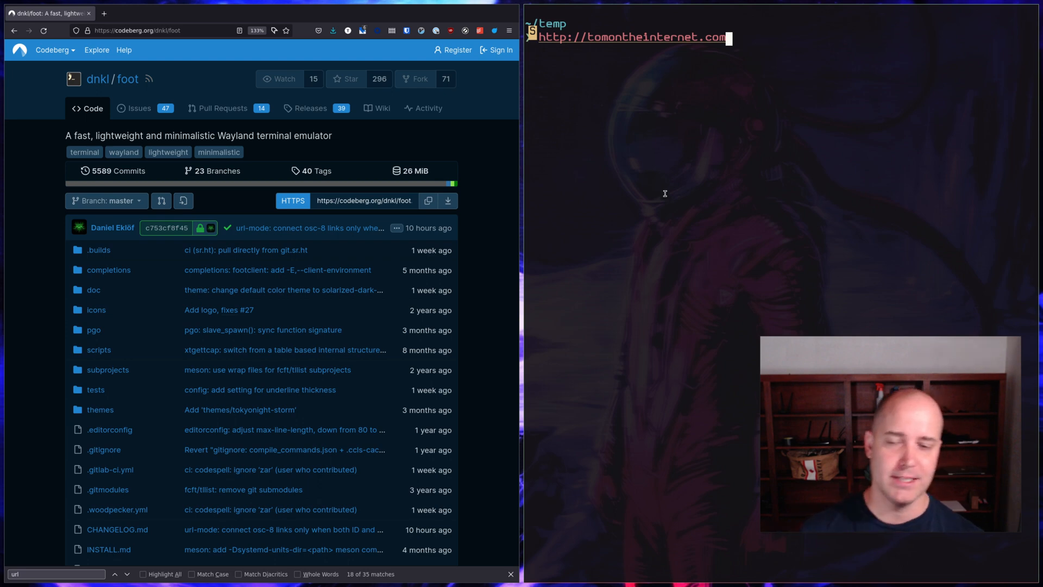
Step: Open tomontheinternet.com in the browser via the jump label, then run asciiquarium
click(632, 37)
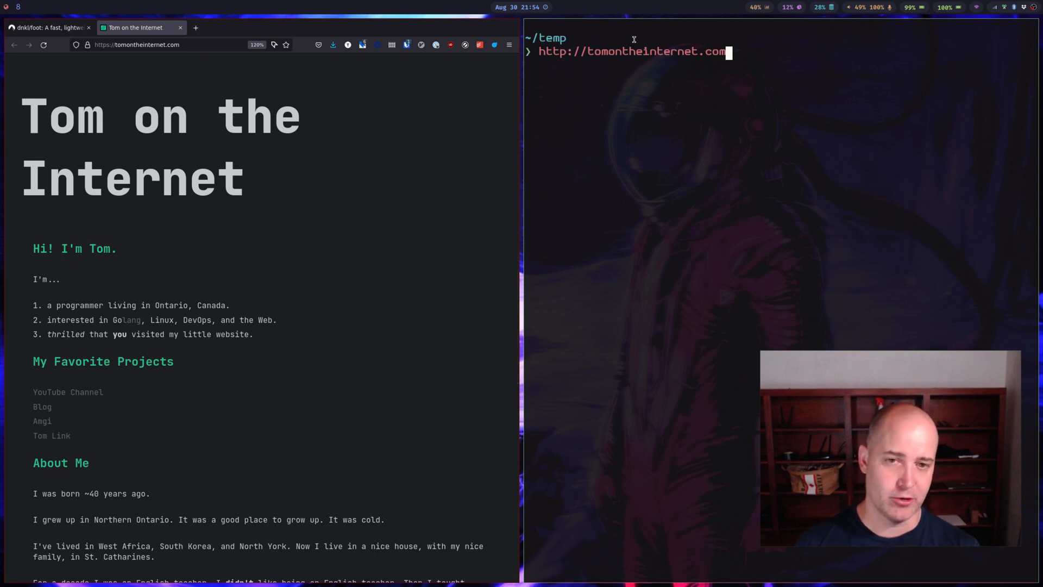
mouse_move(642, 91)
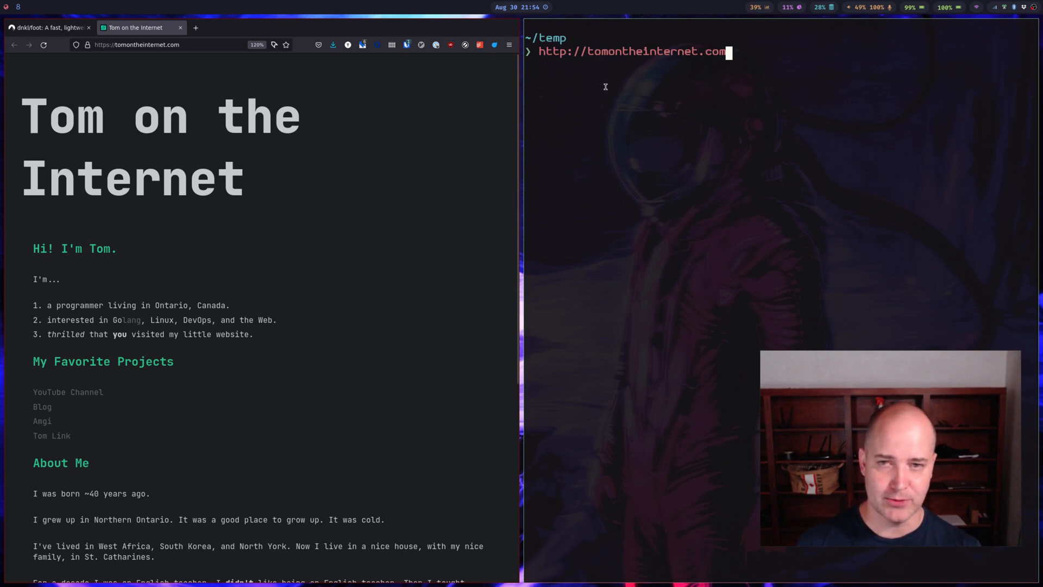
mouse_move(638, 179)
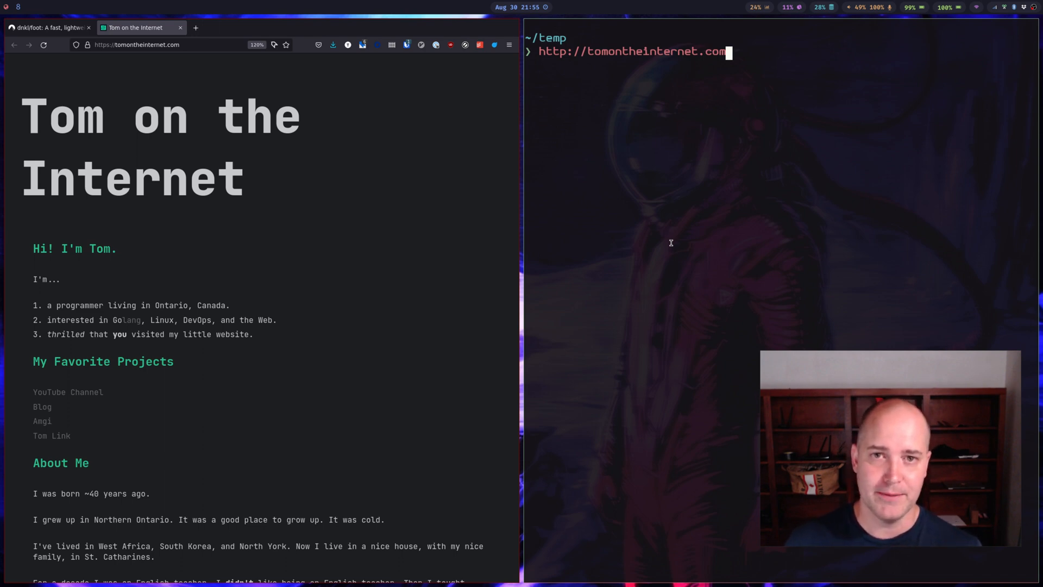
key(Return)
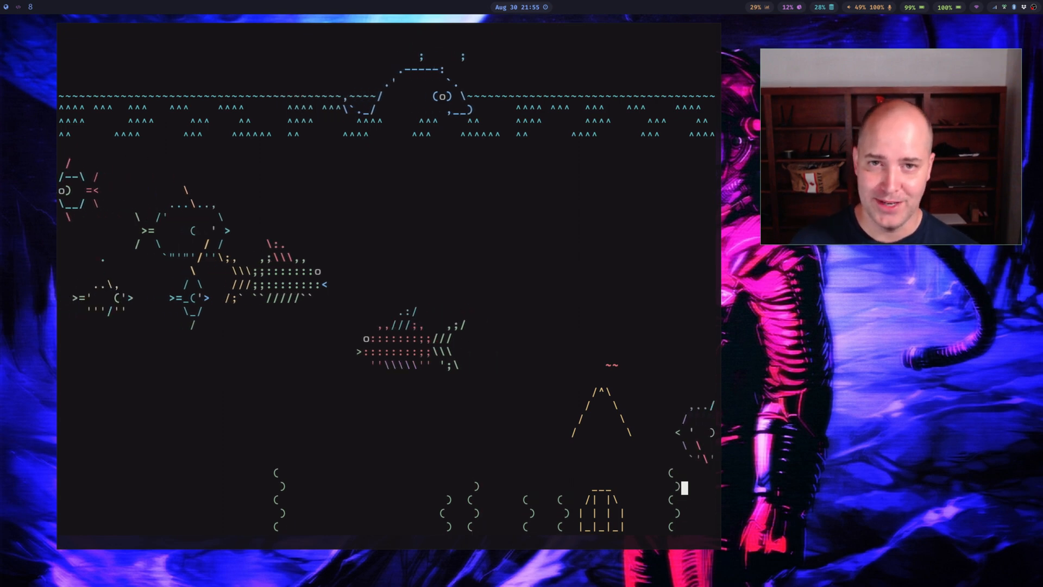